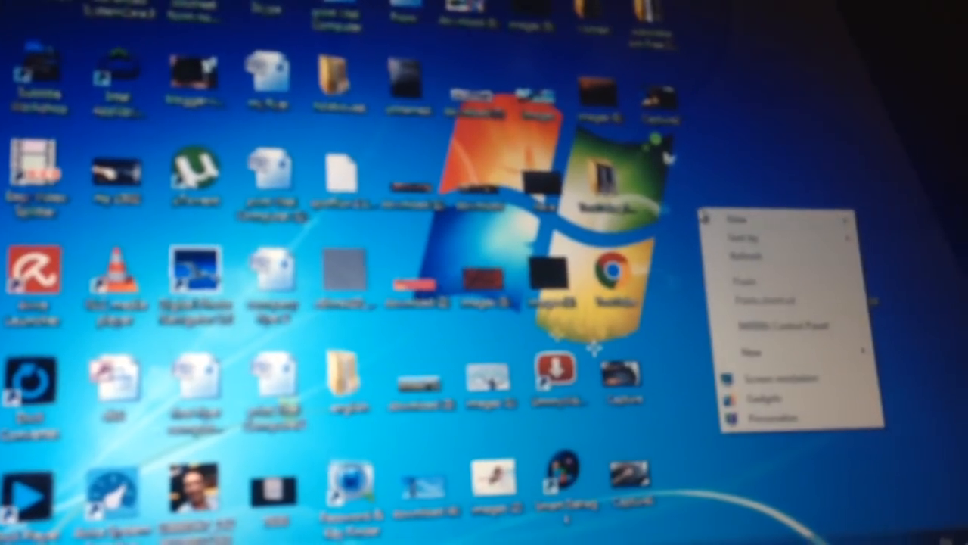
Show the Screen Resolution settings with displays 1 and 2 detected (PC monitor and TV).
click(769, 378)
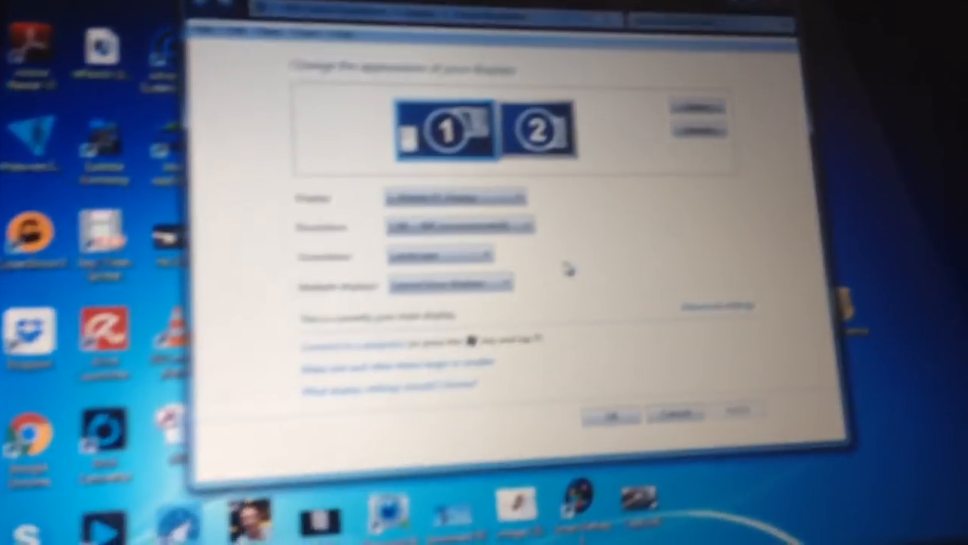